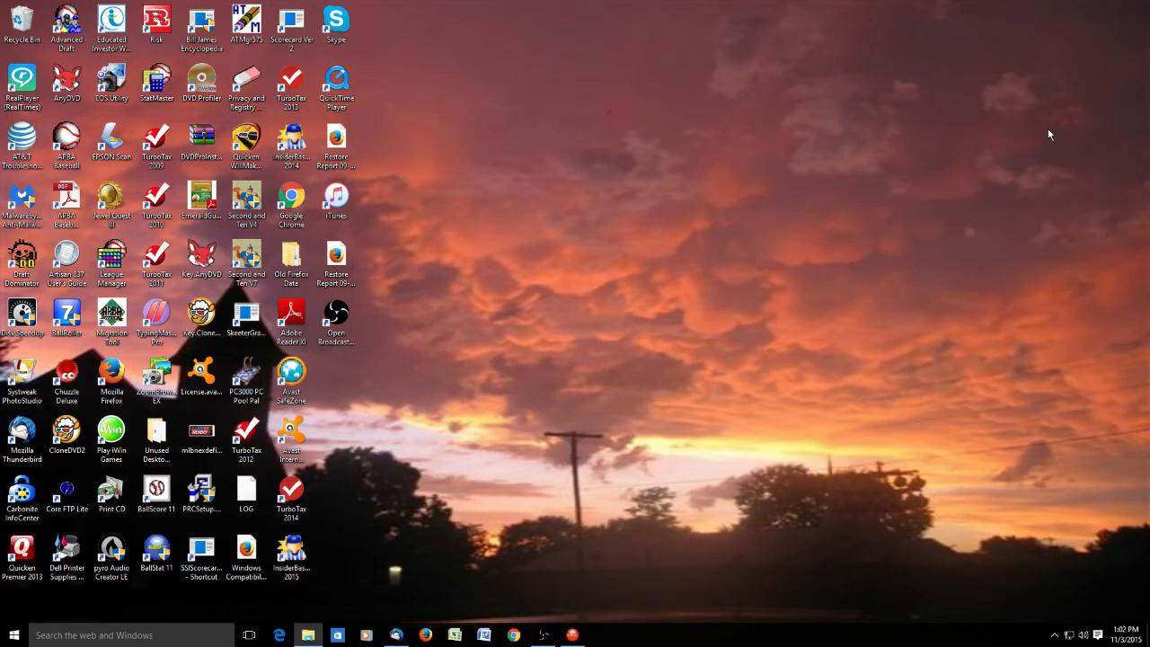
{"action": "mouse_move", "coordinate": [531, 451]}
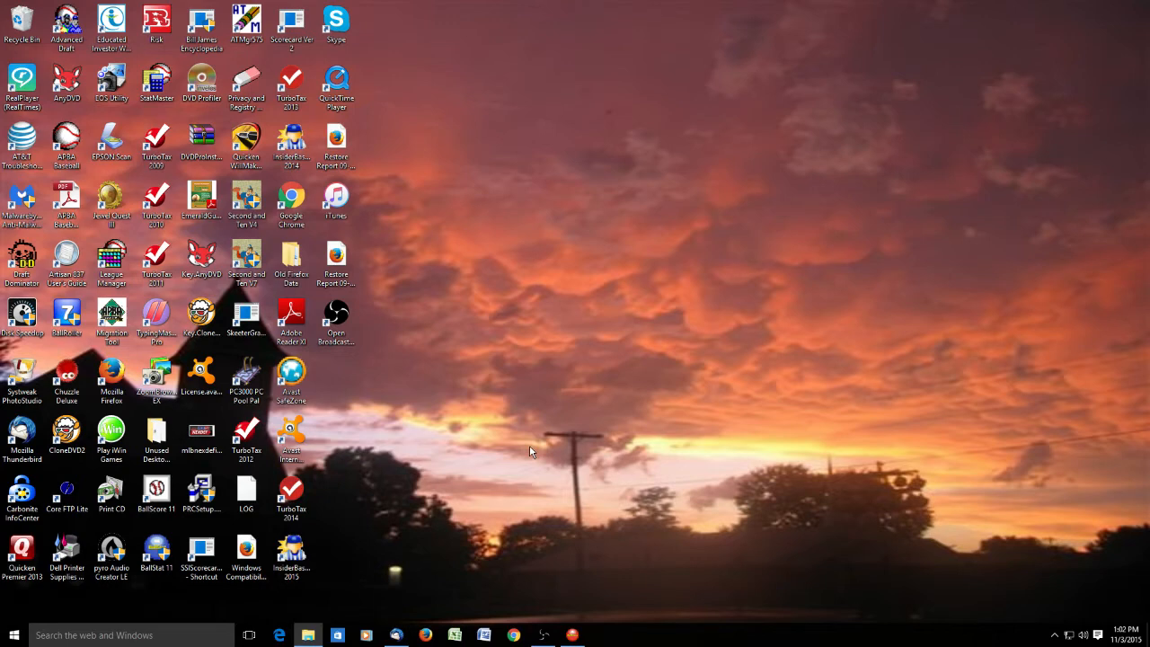
{"action": "mouse_move", "coordinate": [499, 434]}
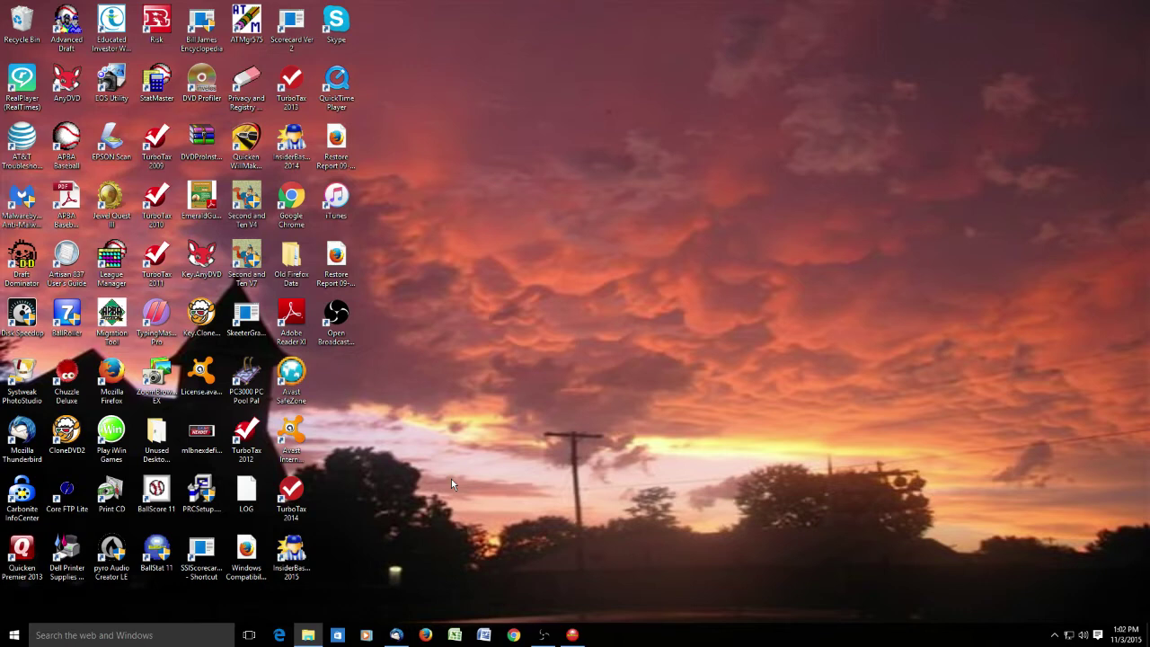
{"action": "mouse_move", "coordinate": [442, 503]}
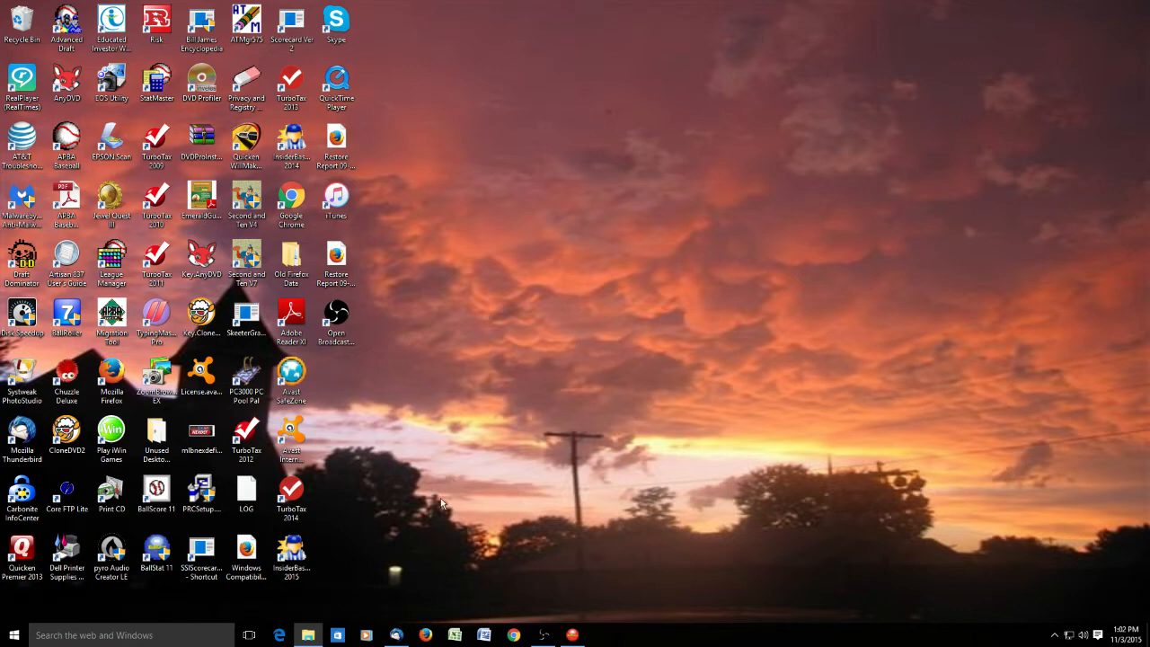
{"action": "mouse_move", "coordinate": [462, 496]}
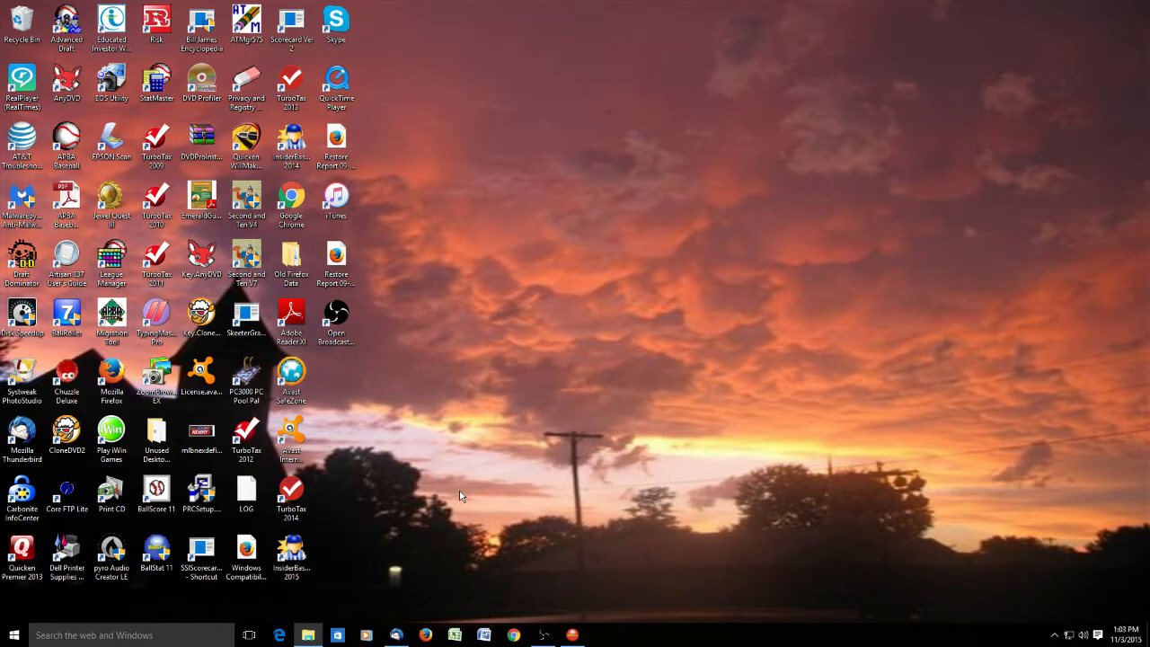
{"action": "mouse_move", "coordinate": [147, 523]}
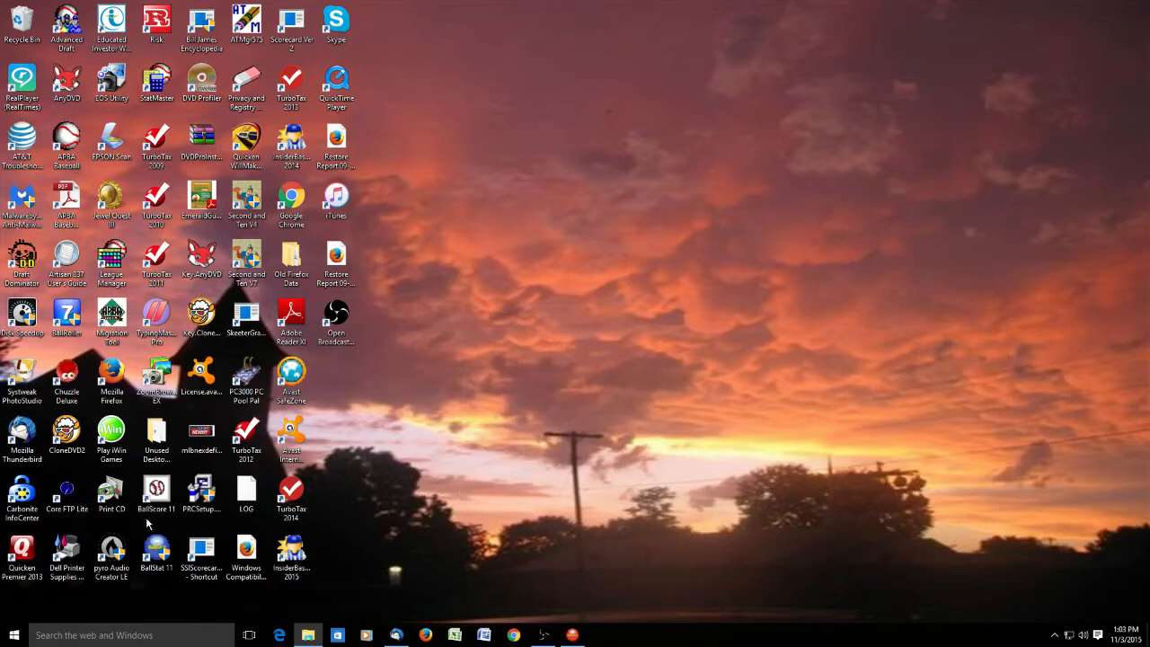
{"action": "mouse_move", "coordinate": [162, 525]}
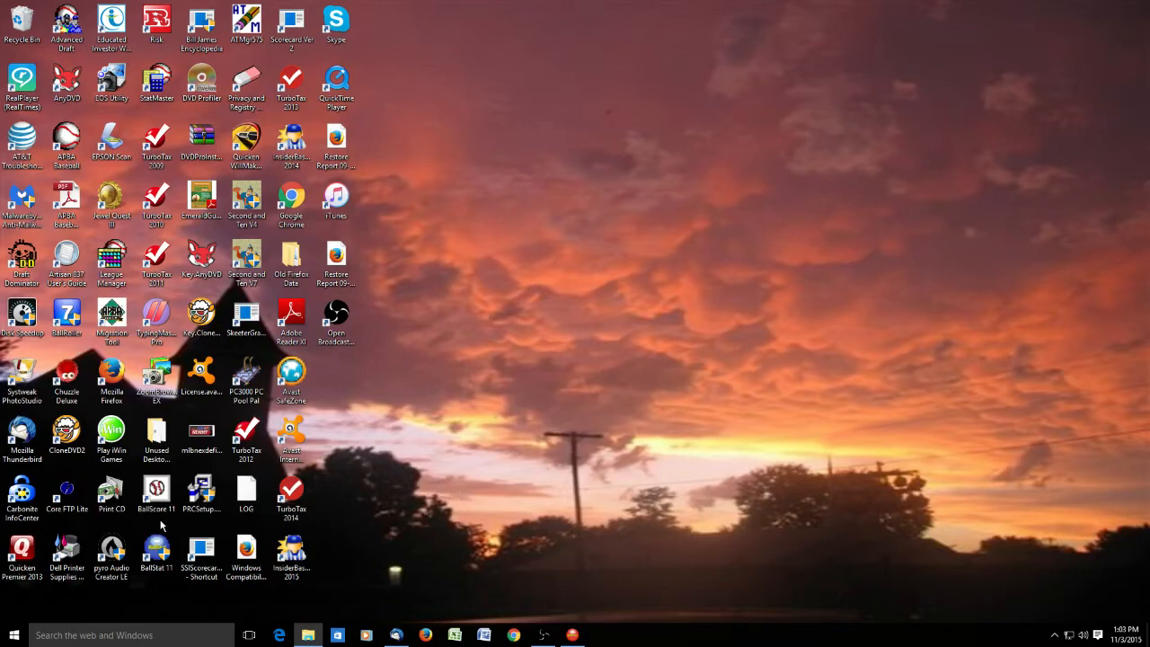
{"action": "mouse_move", "coordinate": [599, 500]}
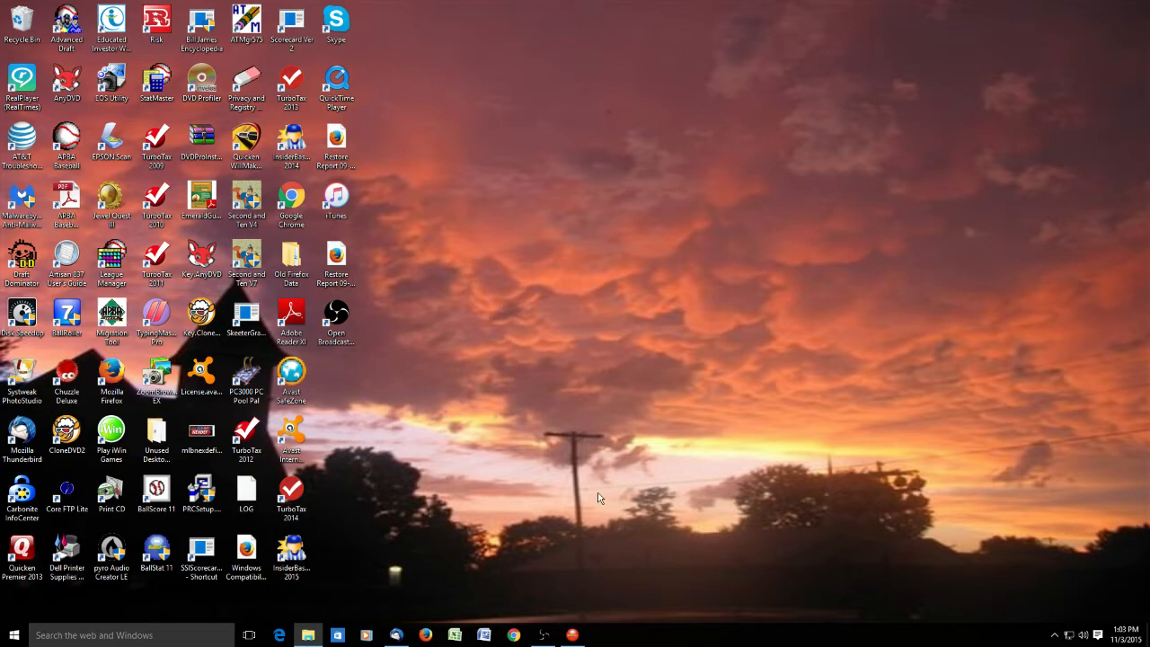
Select the BallScore 11 desktop shortcut and bring up its context menu with Troubleshoot compatibility.
{"action": "left_click", "coordinate": [291, 494]}
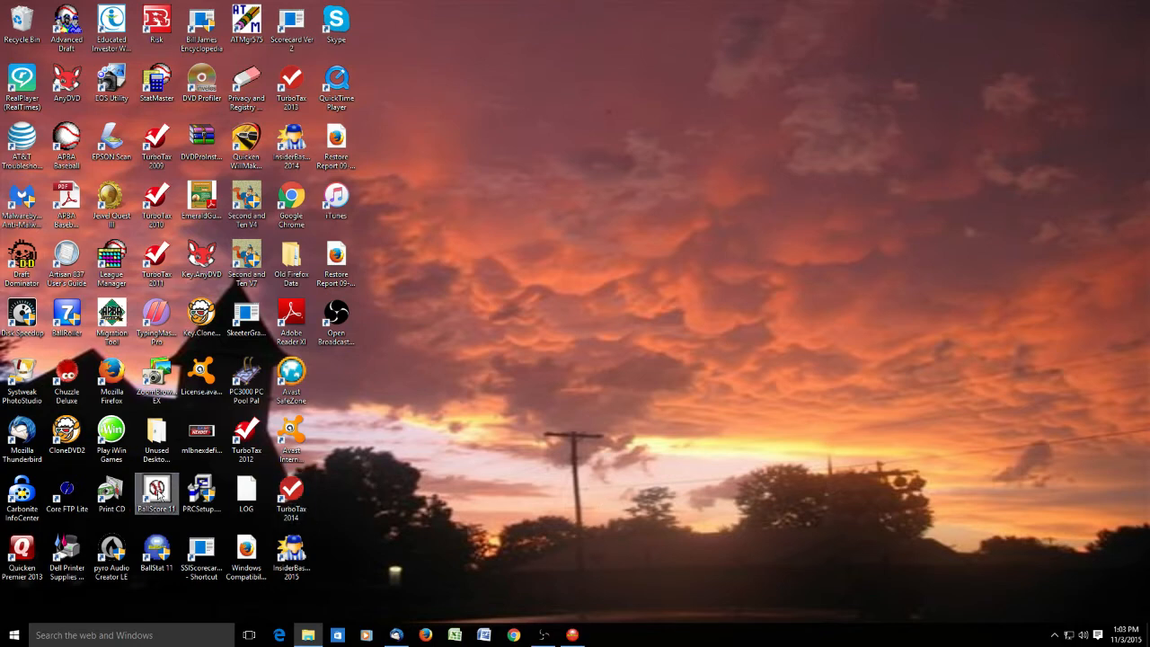
{"action": "left_click", "coordinate": [156, 492]}
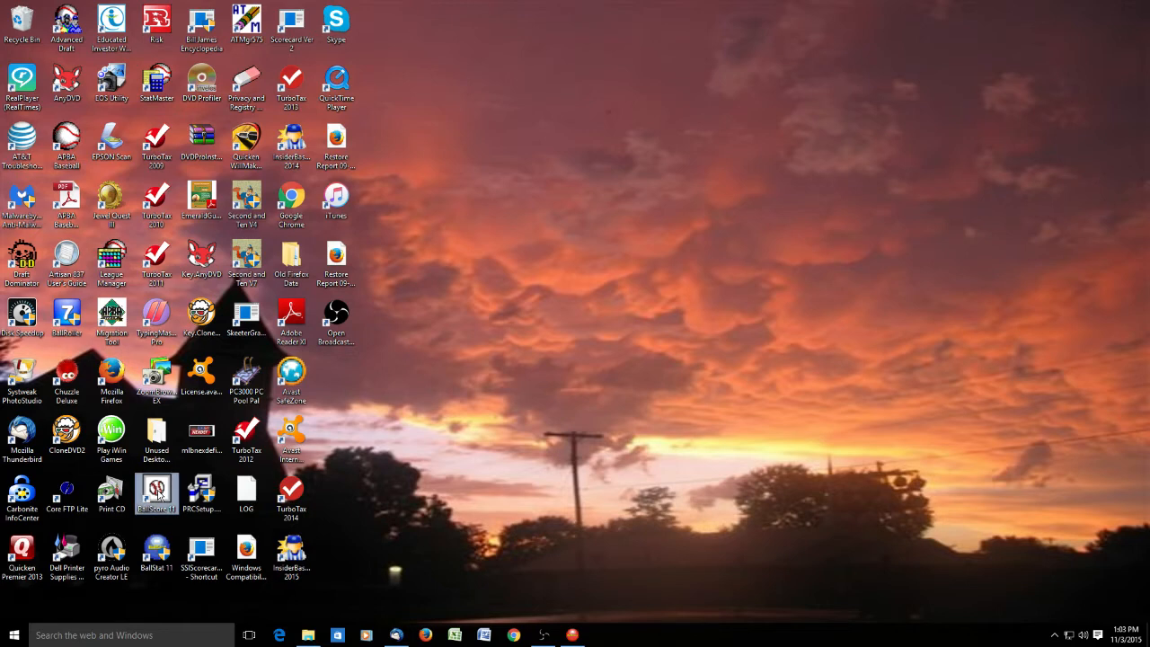
{"action": "right_click", "coordinate": [157, 493]}
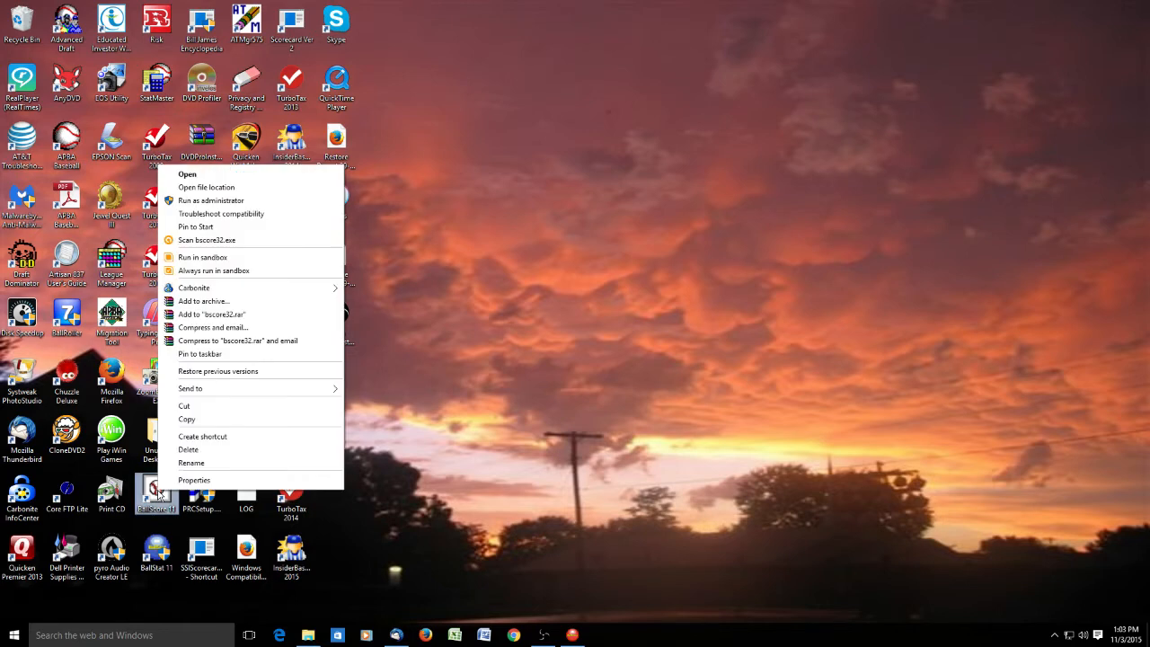
{"action": "mouse_move", "coordinate": [300, 298]}
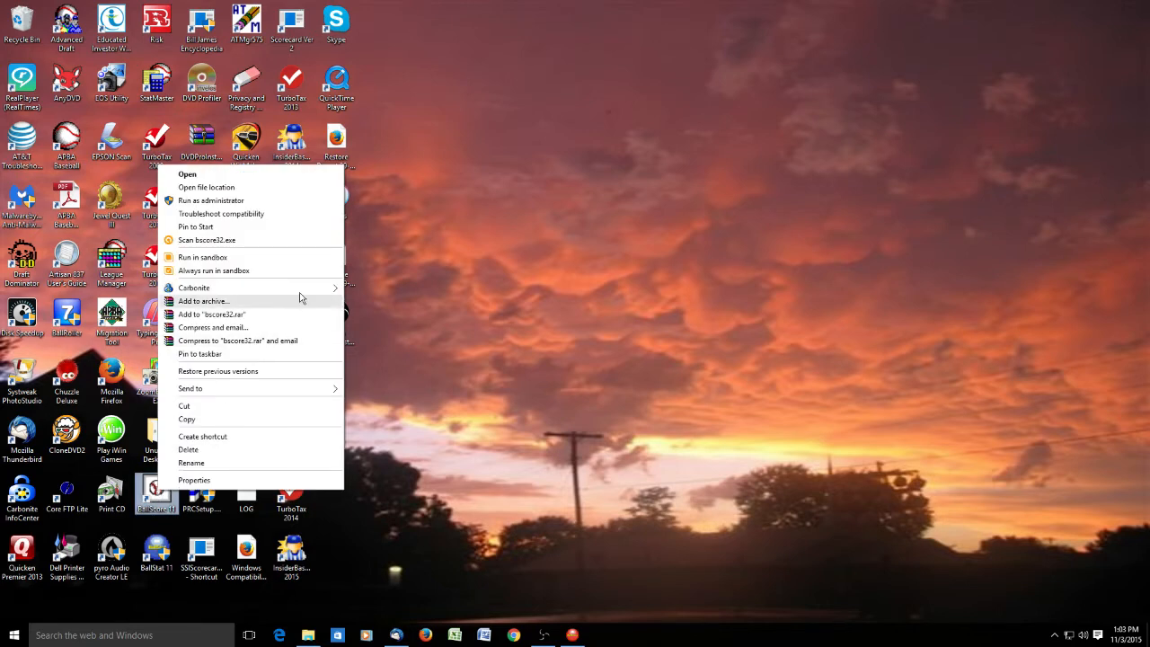
{"action": "mouse_move", "coordinate": [222, 214]}
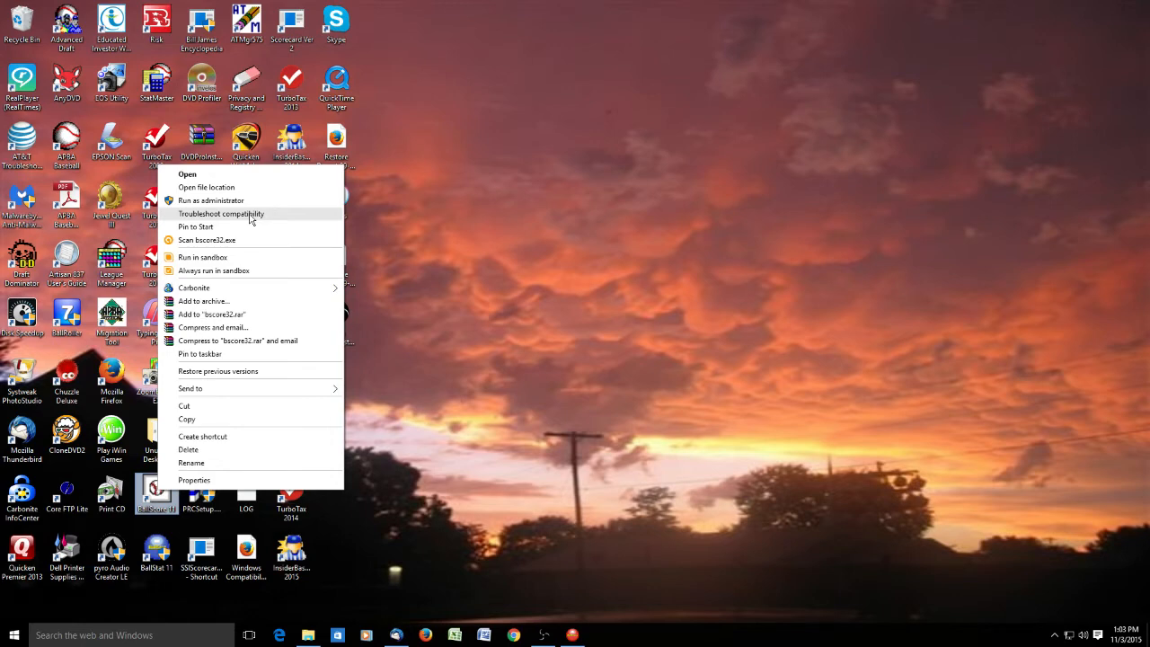